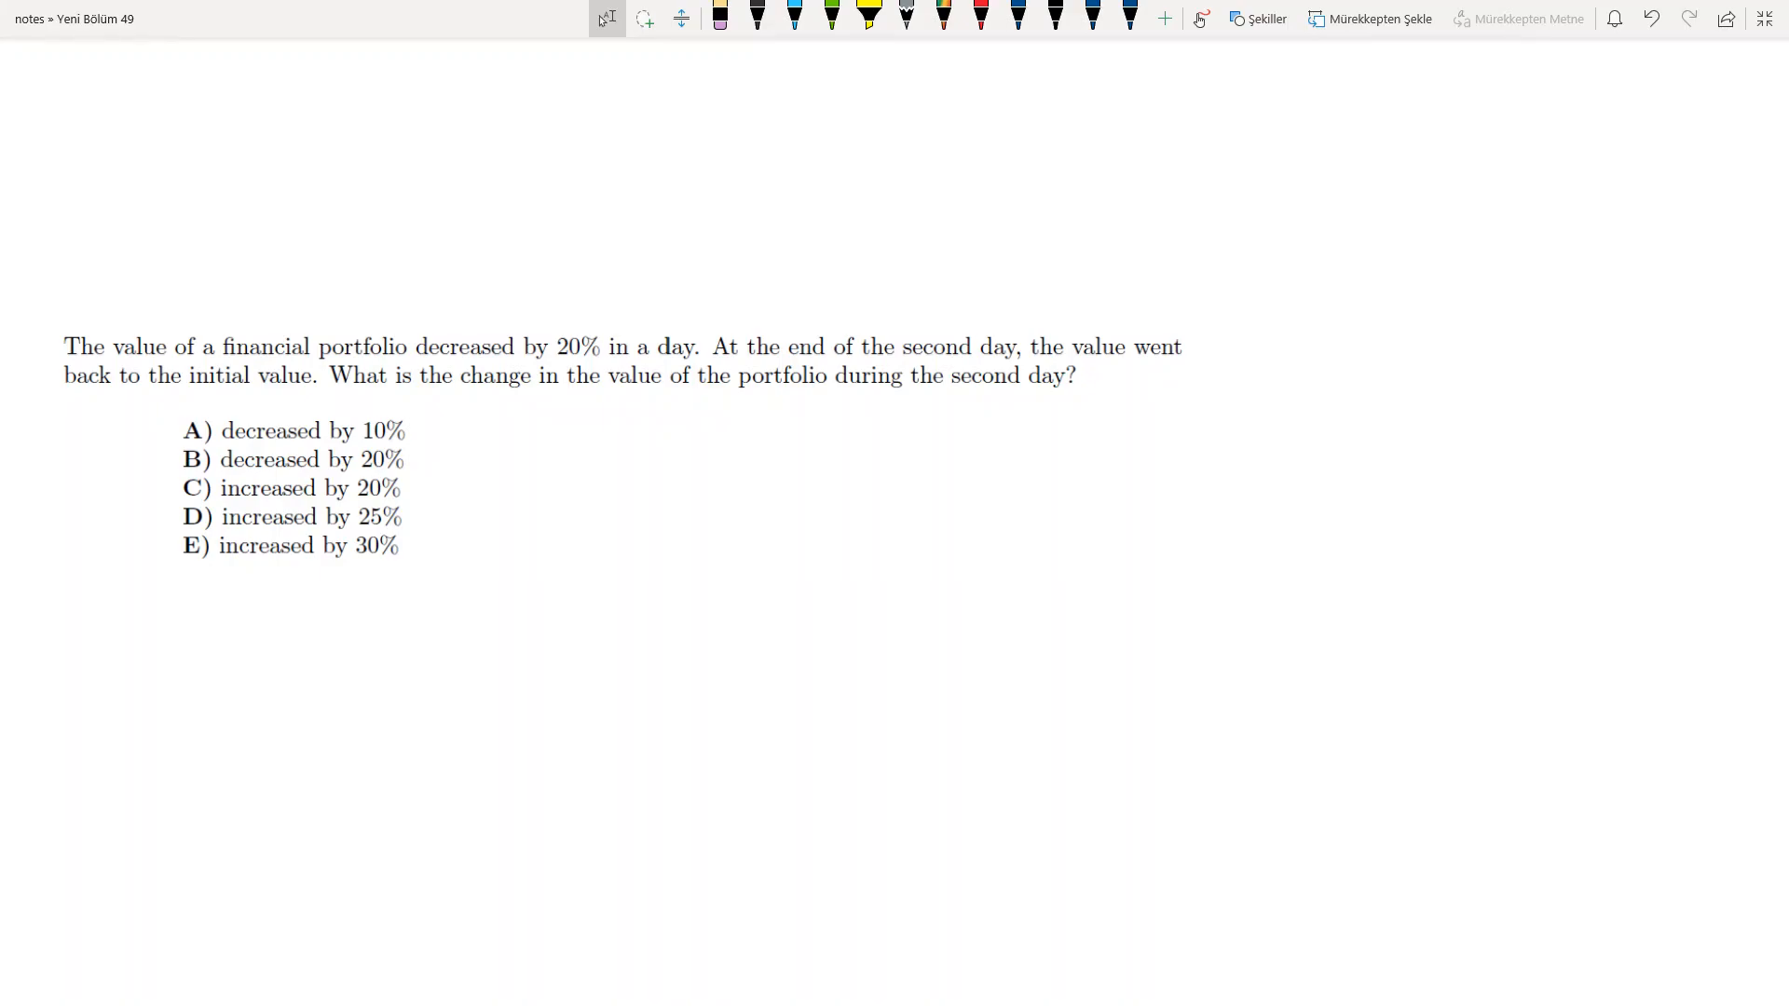
Step: Handwrite 100 beside the question and draw an arrow marked with a circled 20
left_click_drag(936, 565, 1050, 571)
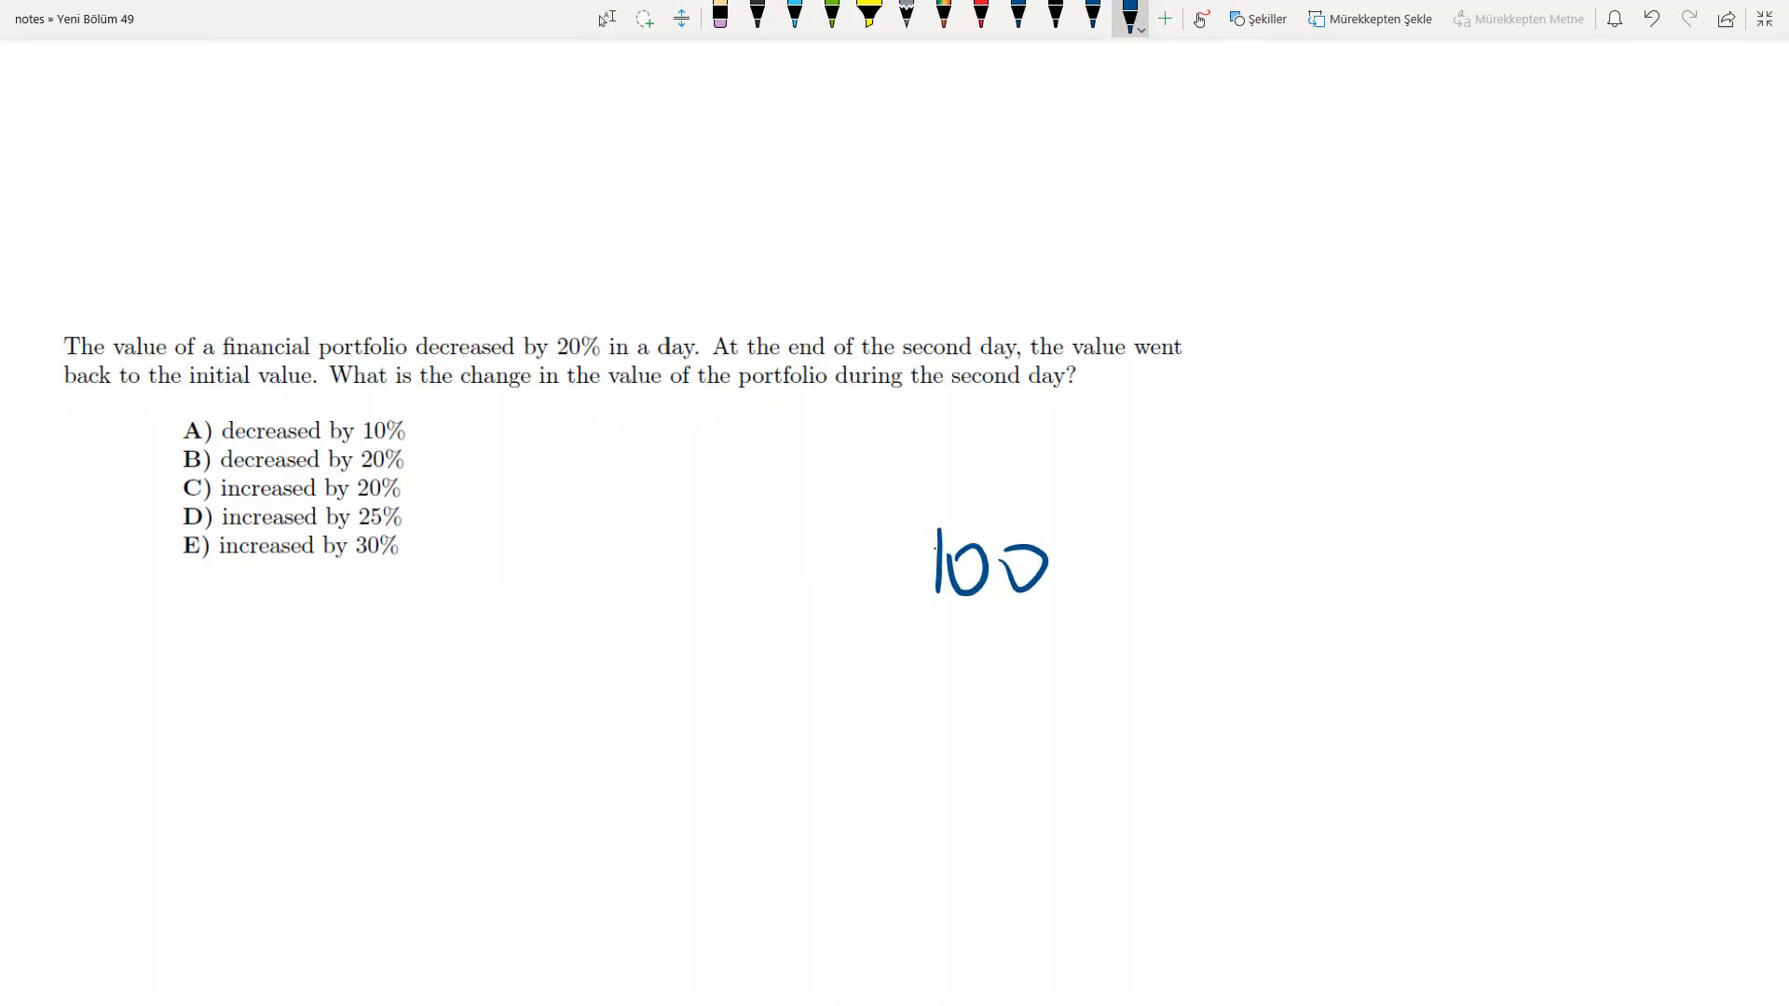
left_click_drag(1008, 508, 1255, 514)
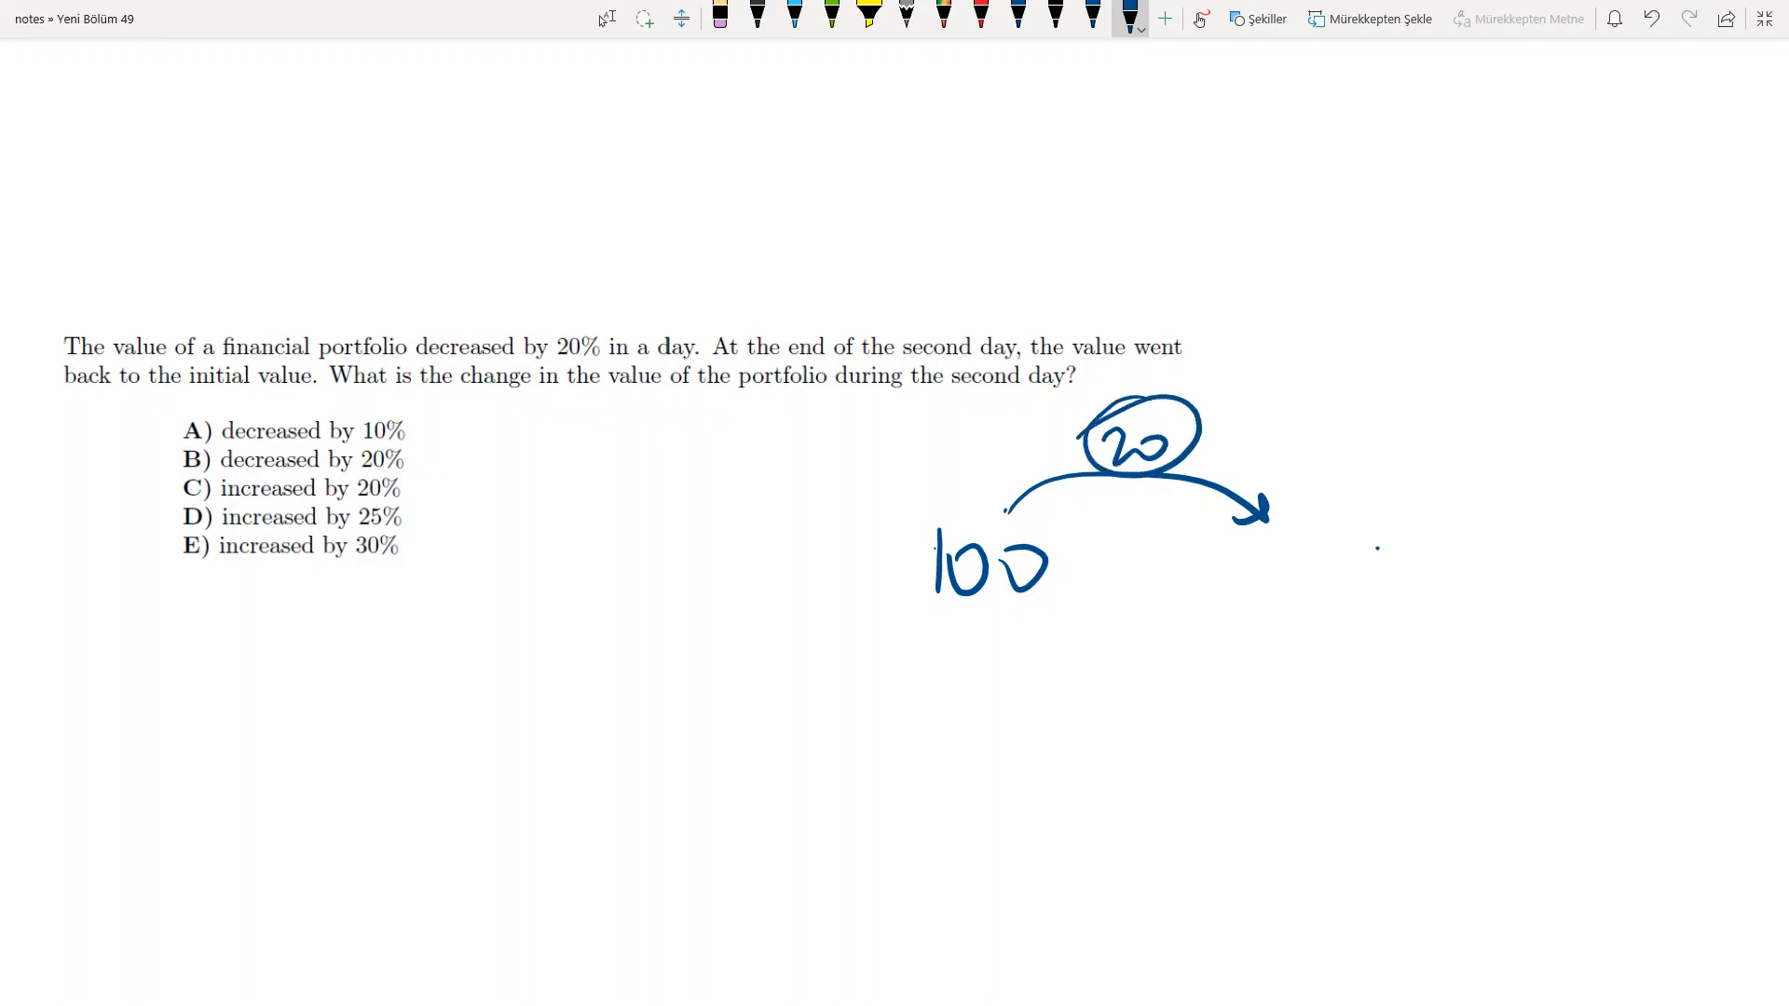
Step: Write 80, draw the return arrow labelled 20 back to 100, and write 20/80
left_click_drag(1312, 537, 1426, 559)
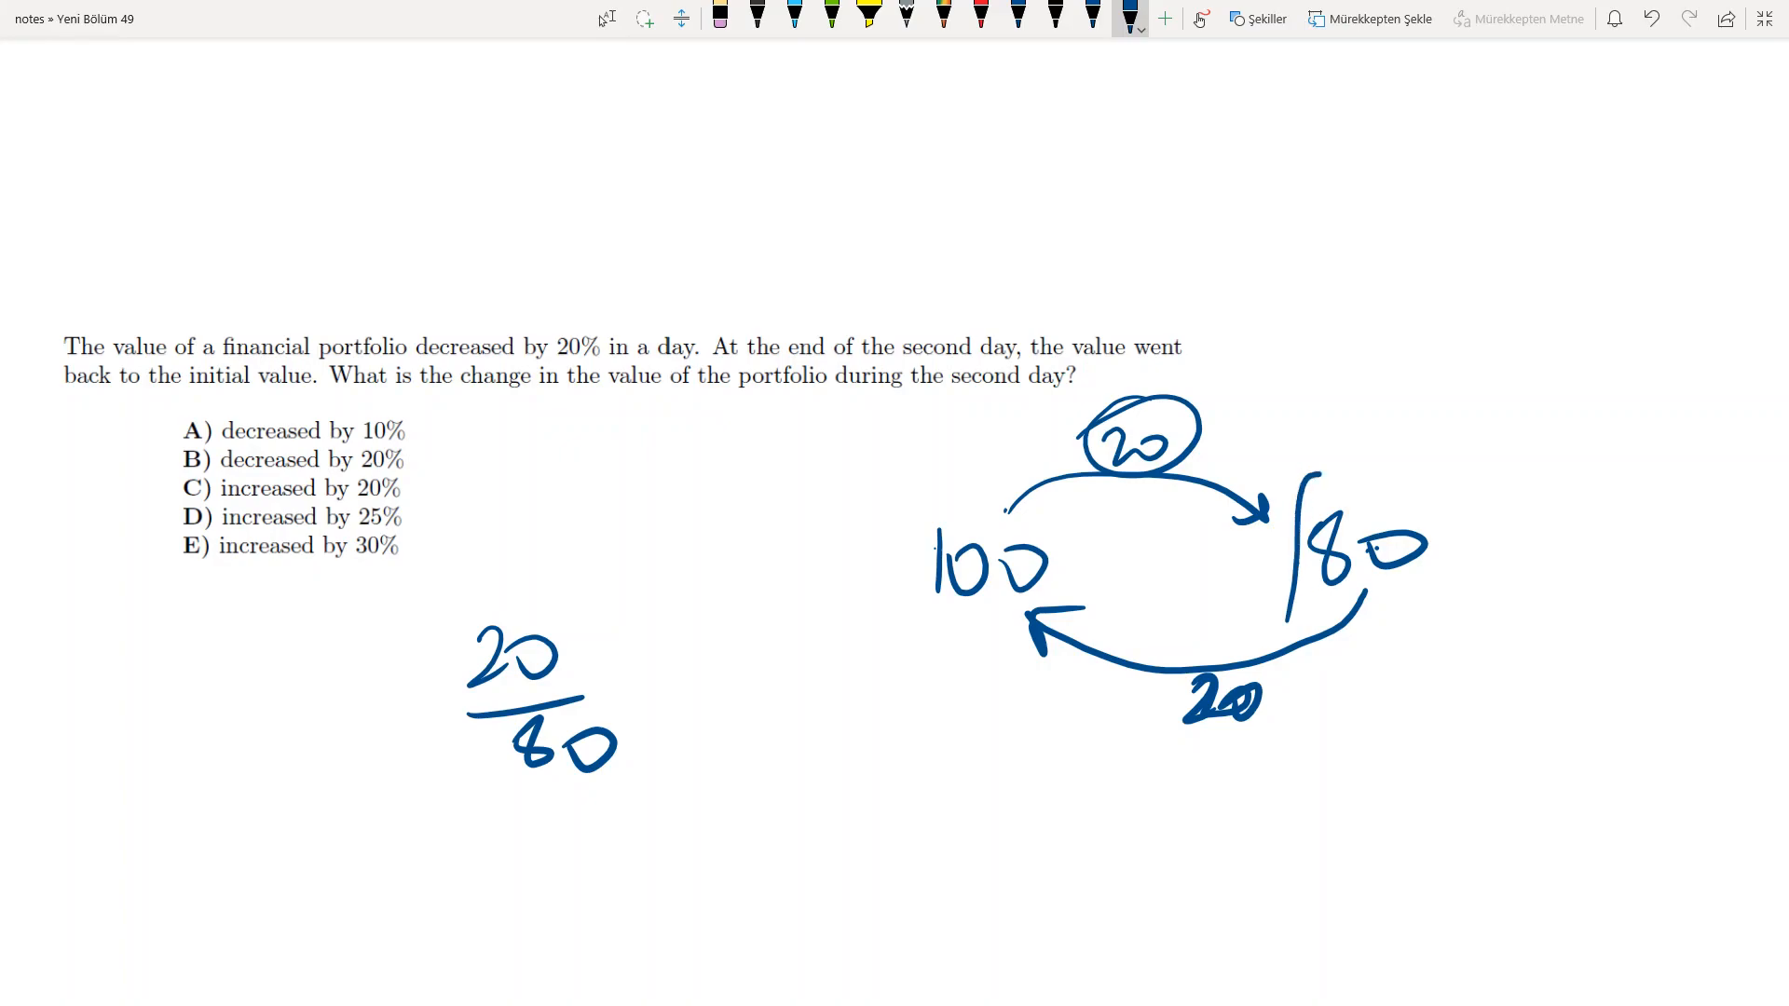
Step: Box the 80, write = 1/4 = 25% after 20/80, and circle option D
left_click_drag(1290, 468, 1506, 616)
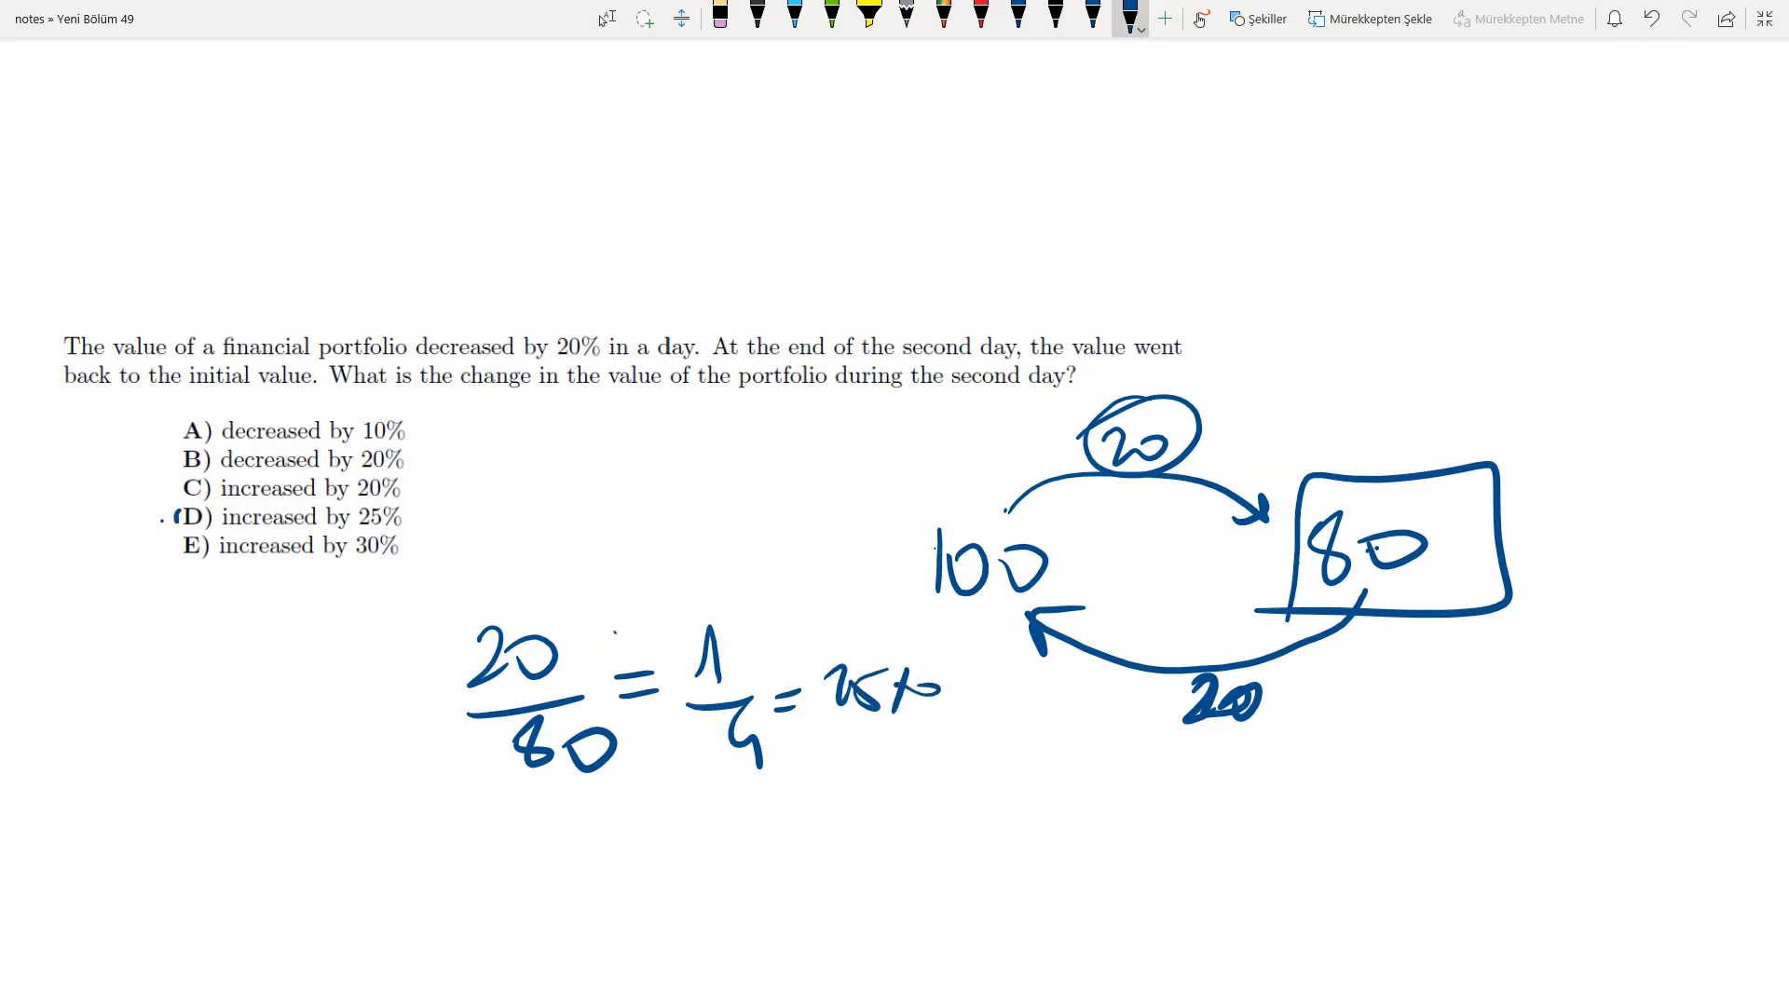
left_click_drag(177, 497, 212, 536)
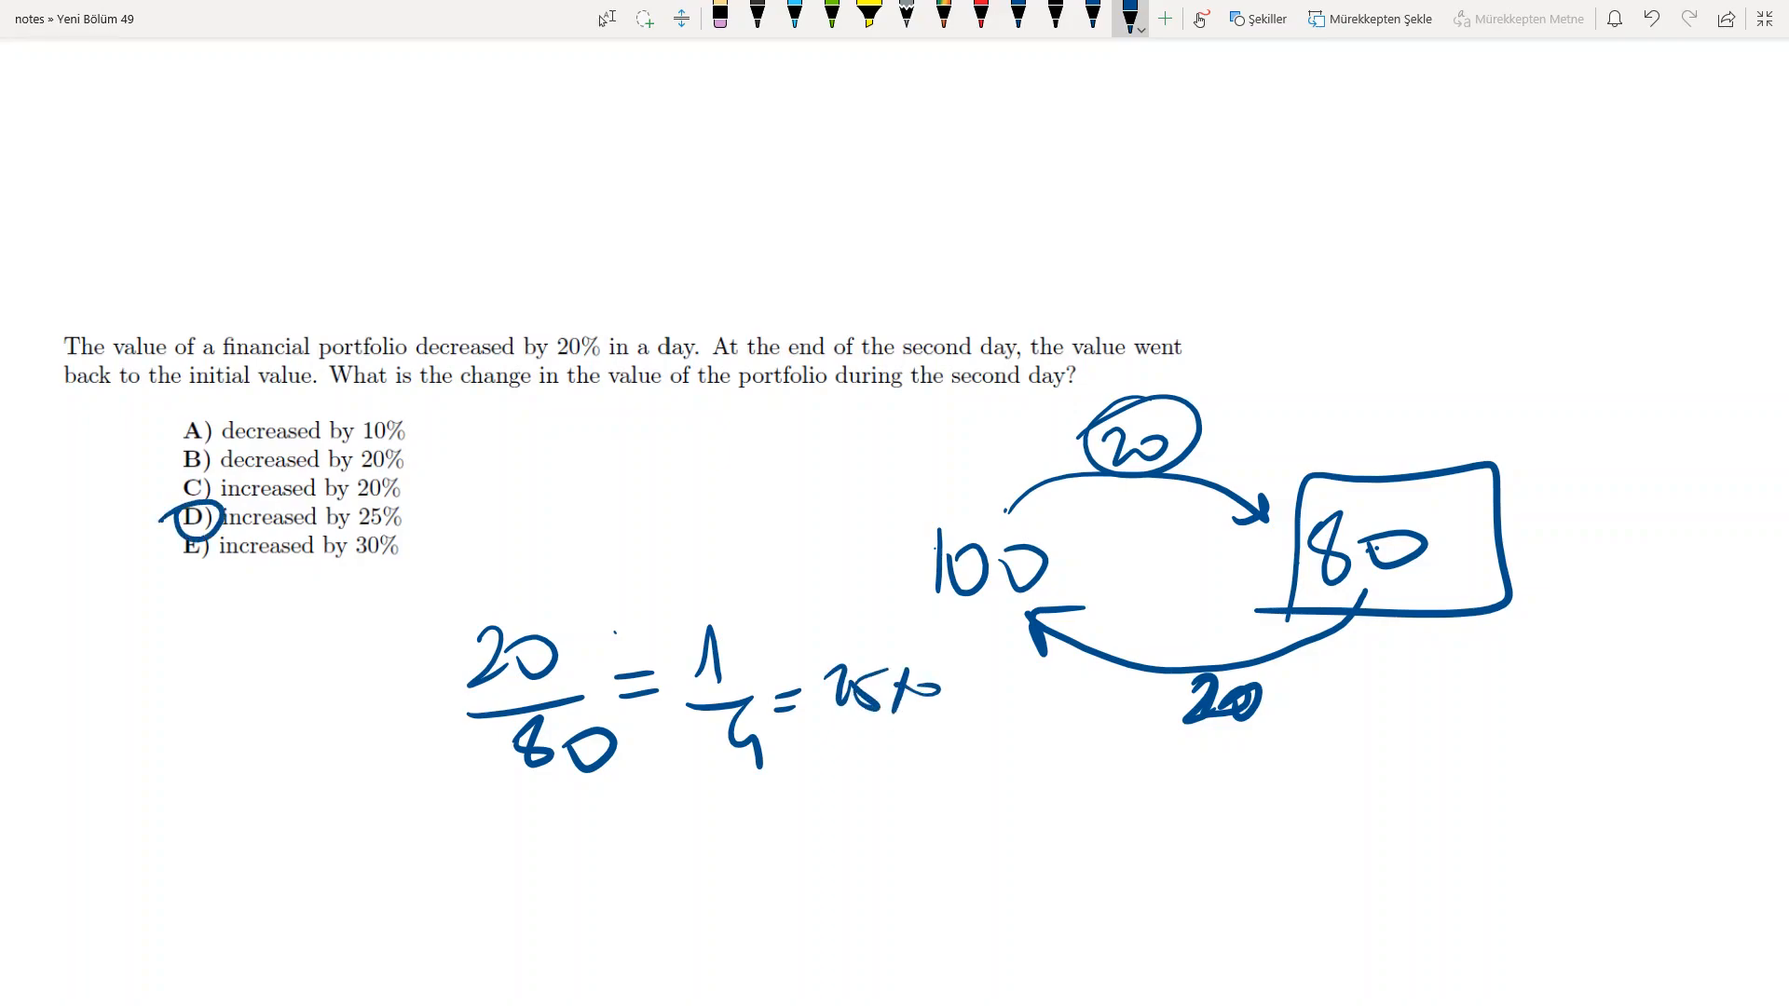